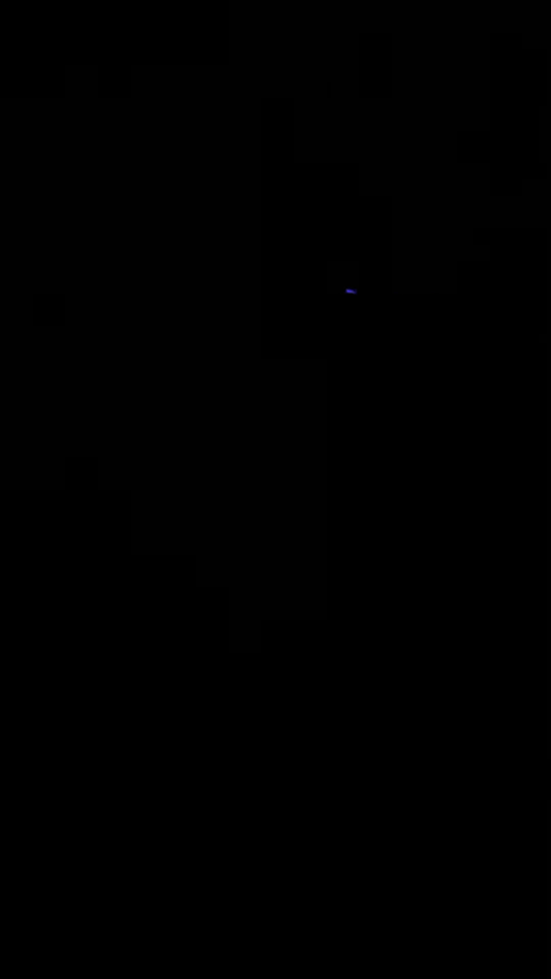
{"action": "mouse_move", "coordinate": [285, 327]}
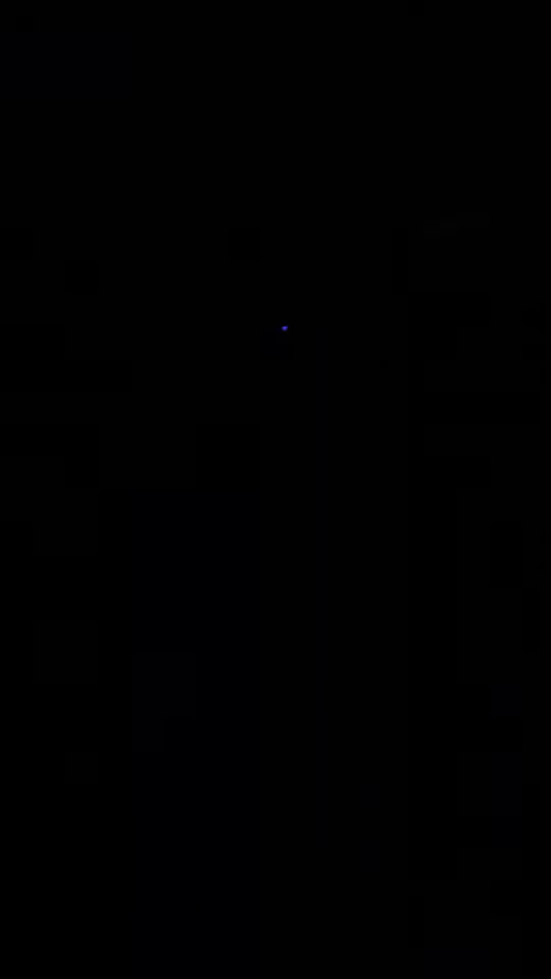